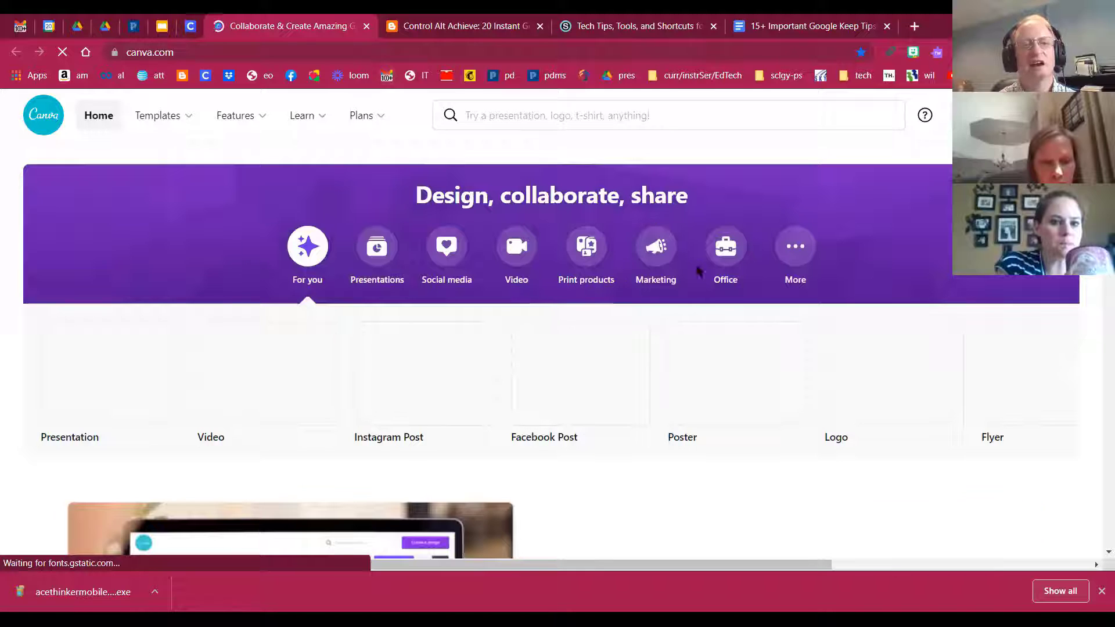
Scroll the Canva landing page of design categories before signing in
scroll("down", 3)
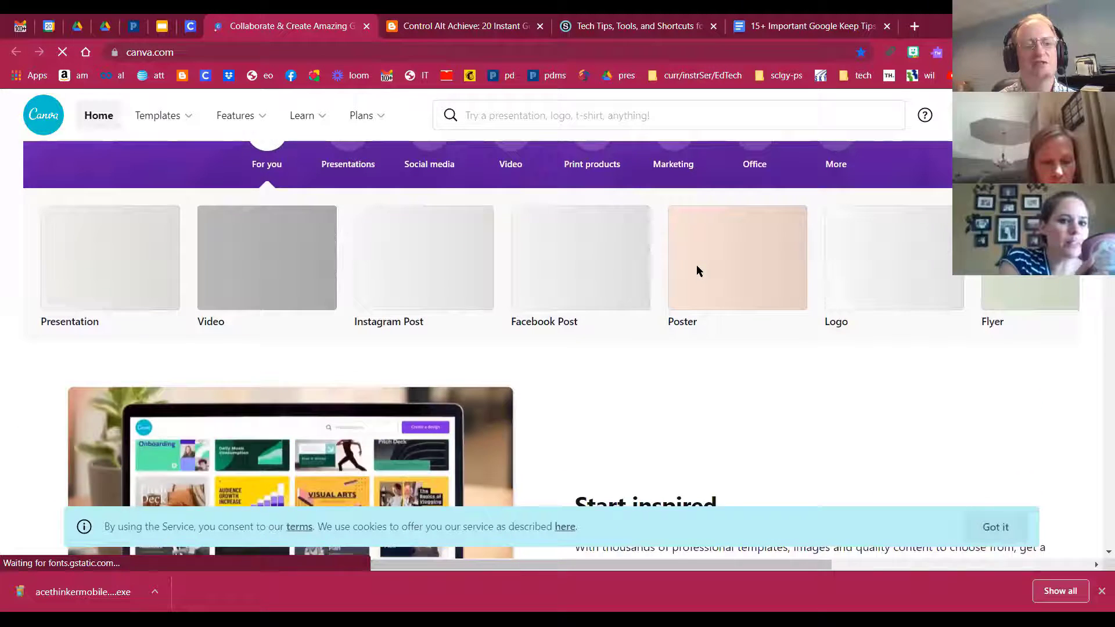
scroll("down", 3)
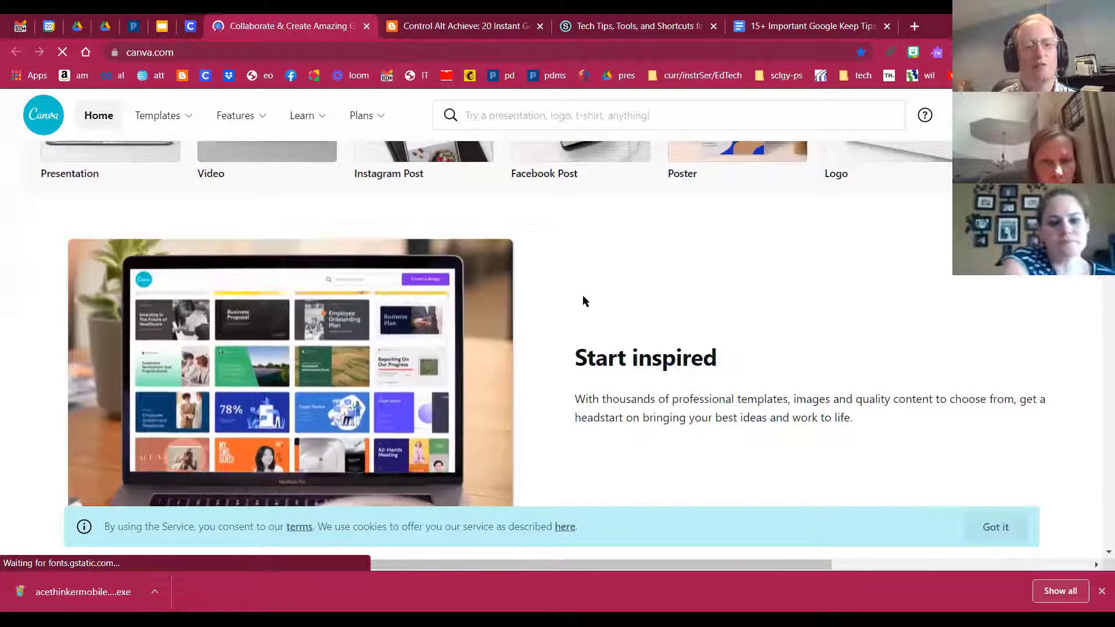
scroll("up", 3)
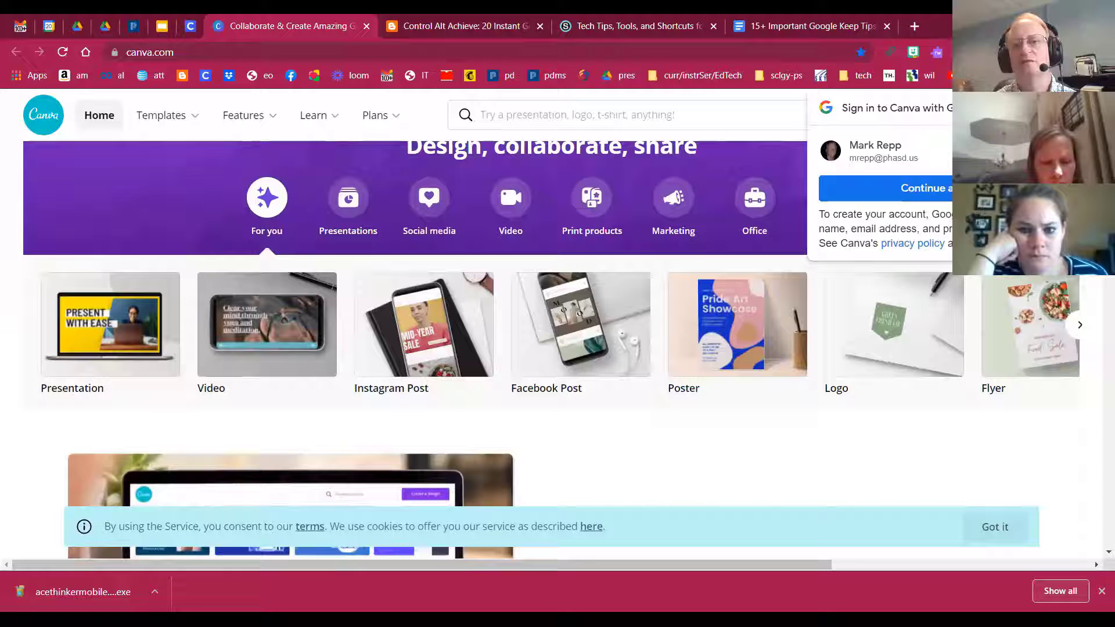
mouse_move(757, 258)
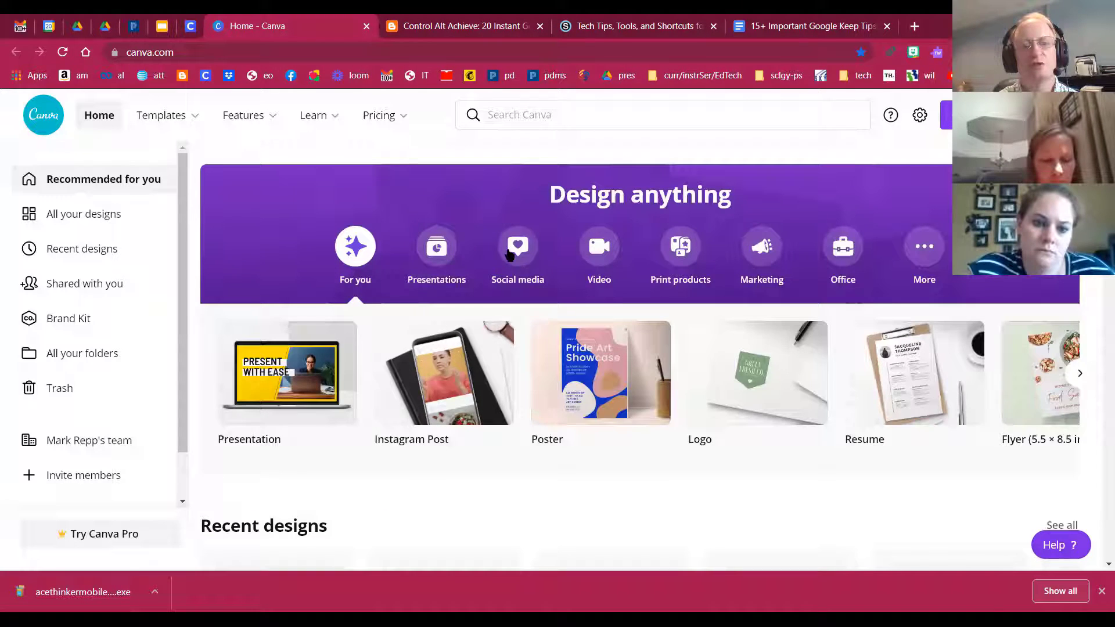
Create a Facebook Post and apply the purple 'We salute all frontliners!' template
left_click(518, 246)
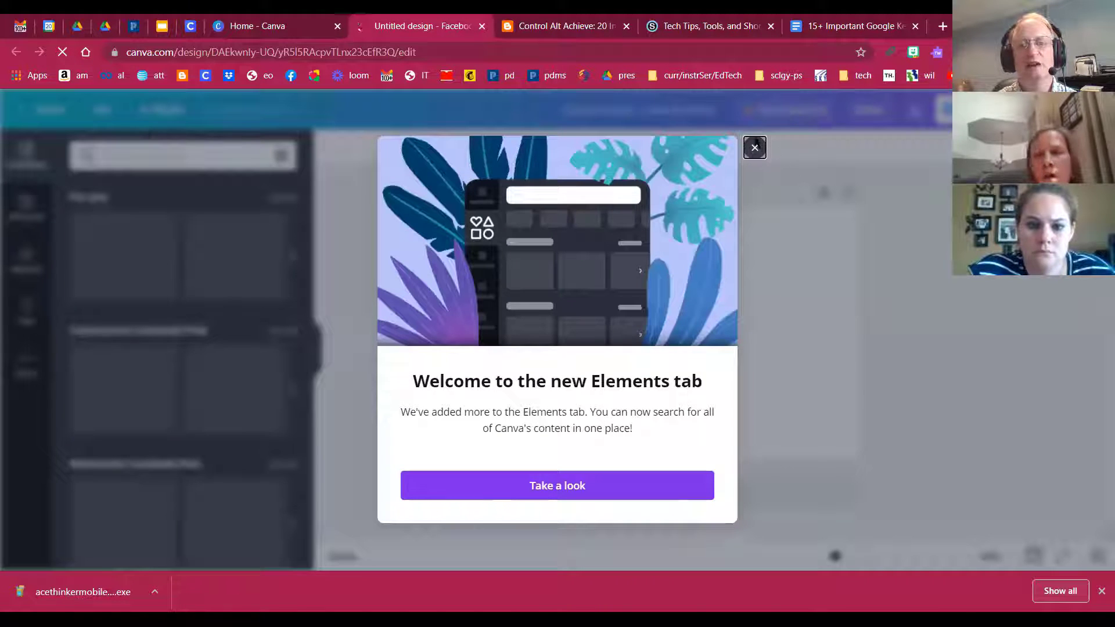
left_click(755, 147)
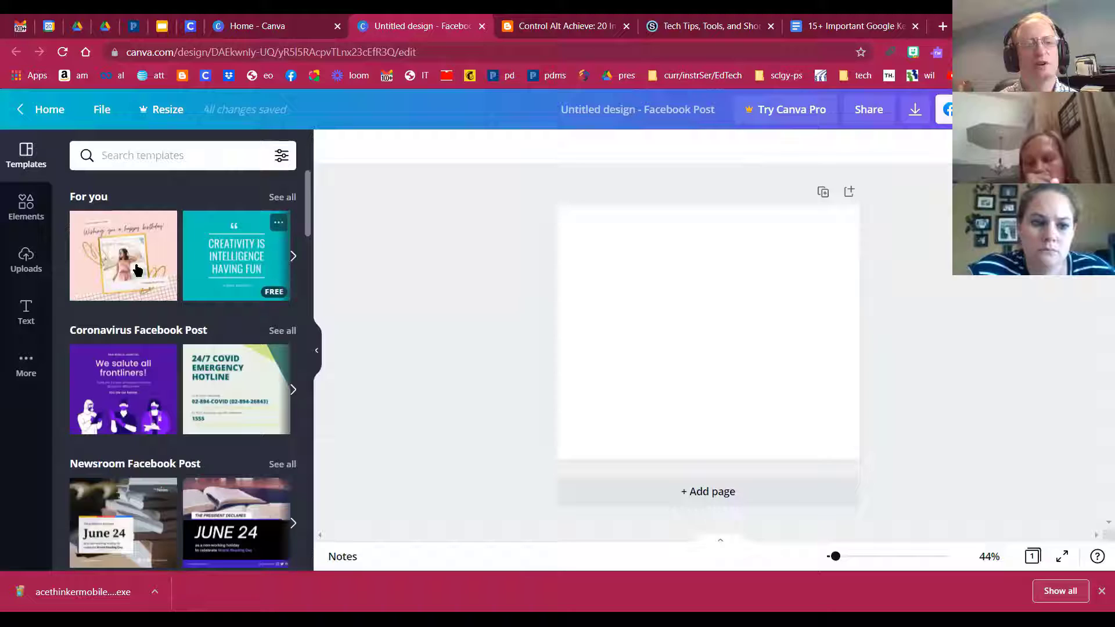
left_click(122, 389)
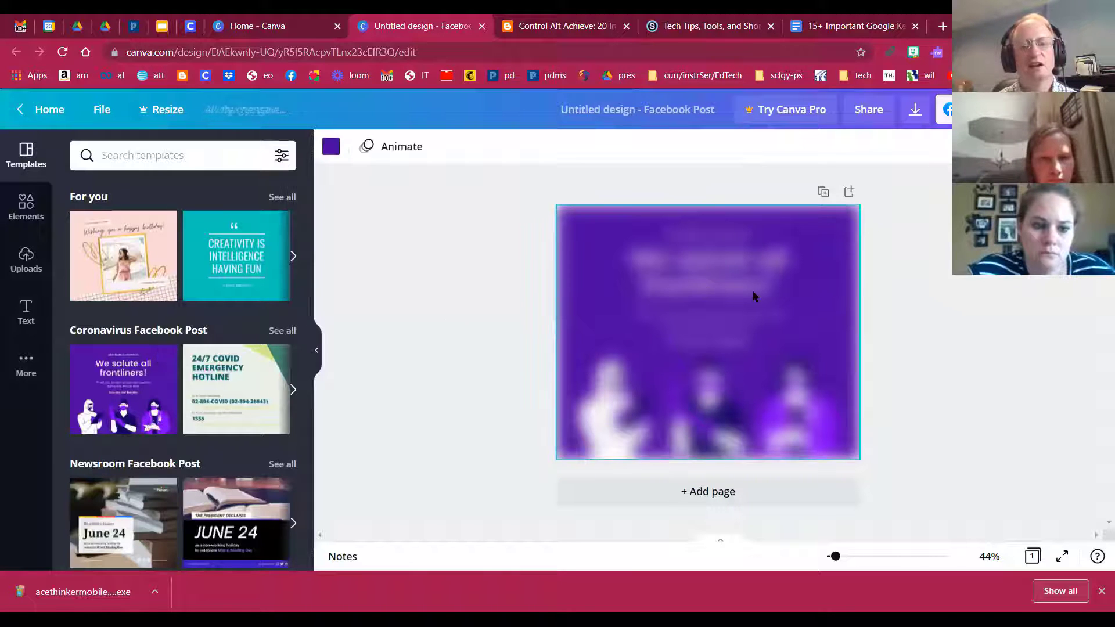
left_click(122, 389)
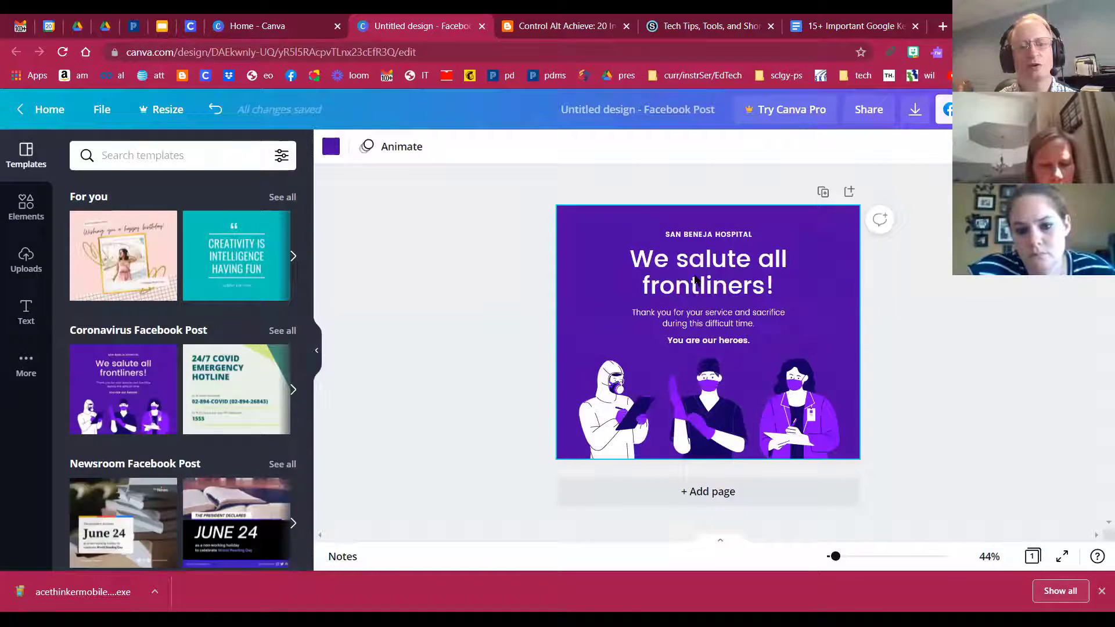
Replace the template headline text with 'Mark Says Hi'
left_click(707, 272)
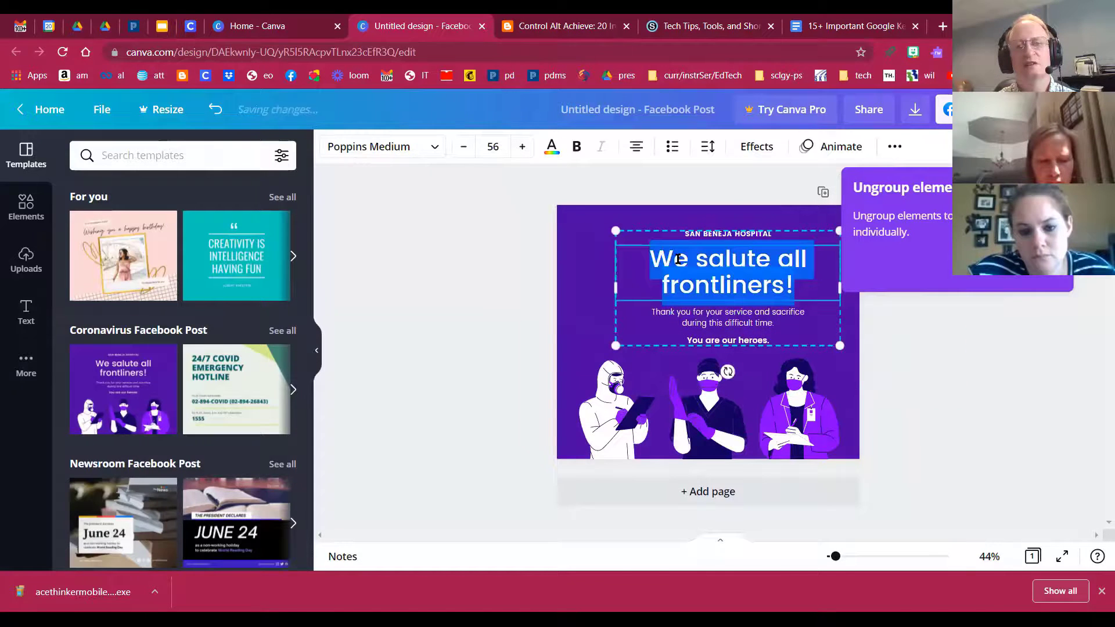
key("delete")
type("Mark Says")
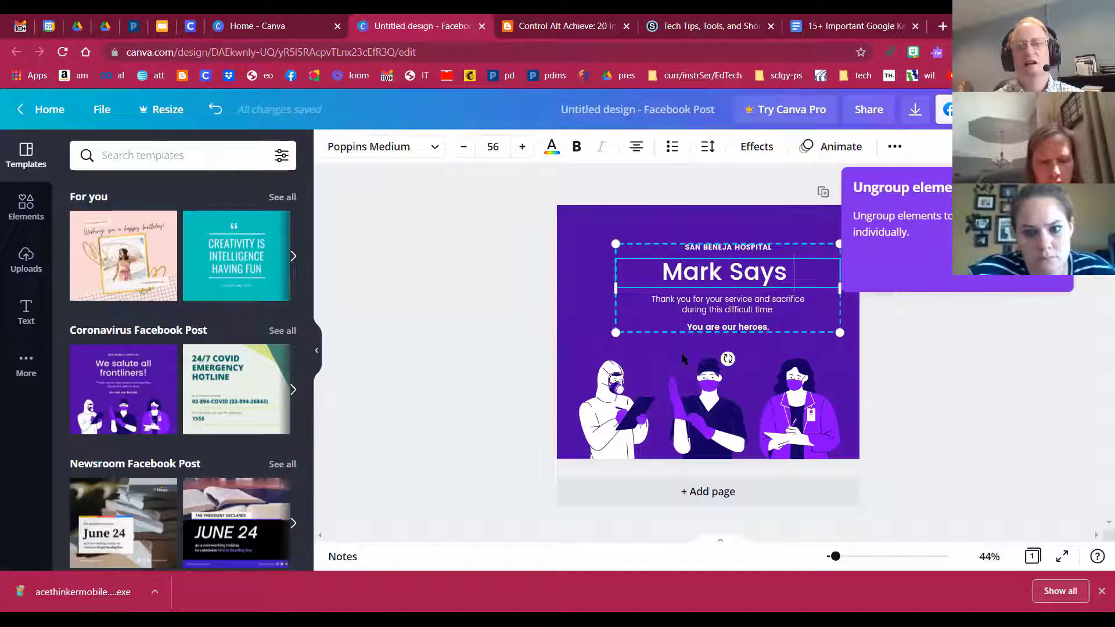
type("Hi")
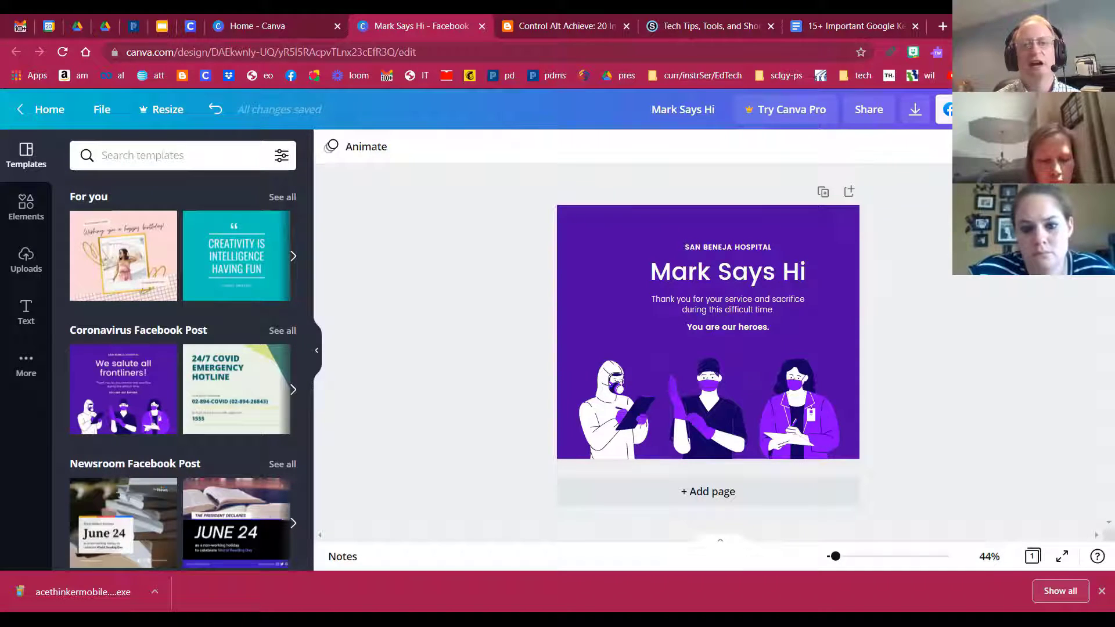
left_click(728, 288)
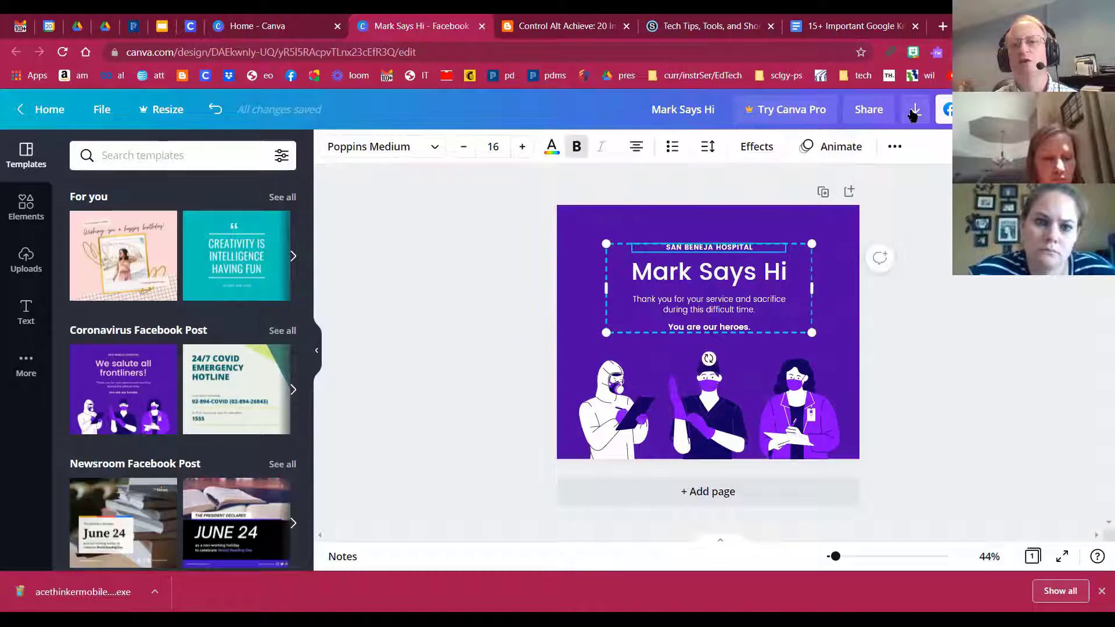
left_click(914, 109)
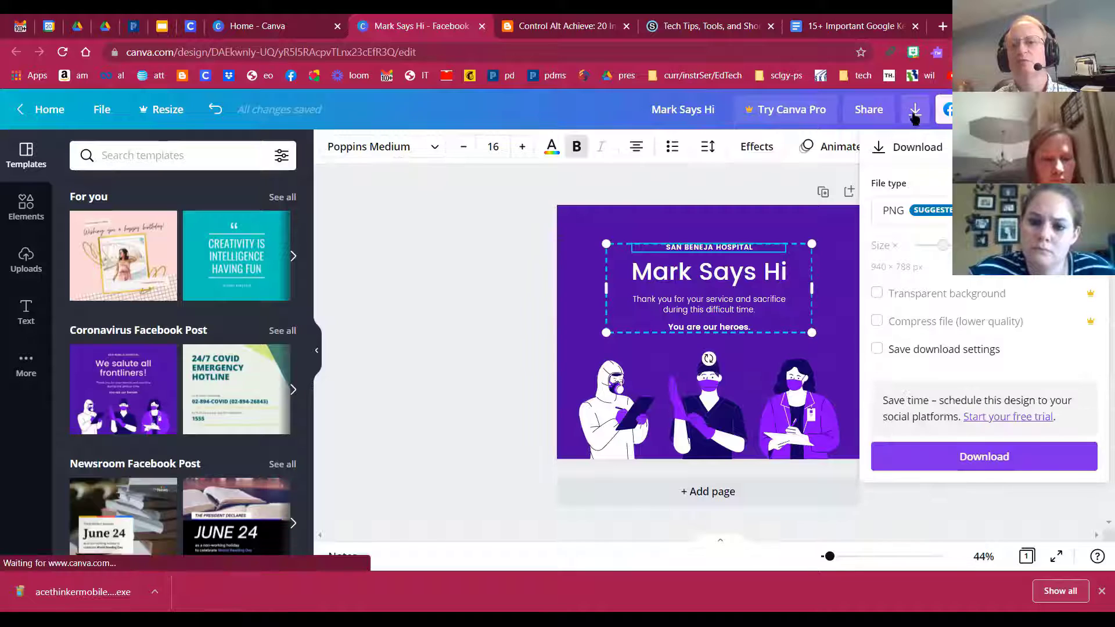
left_click(913, 210)
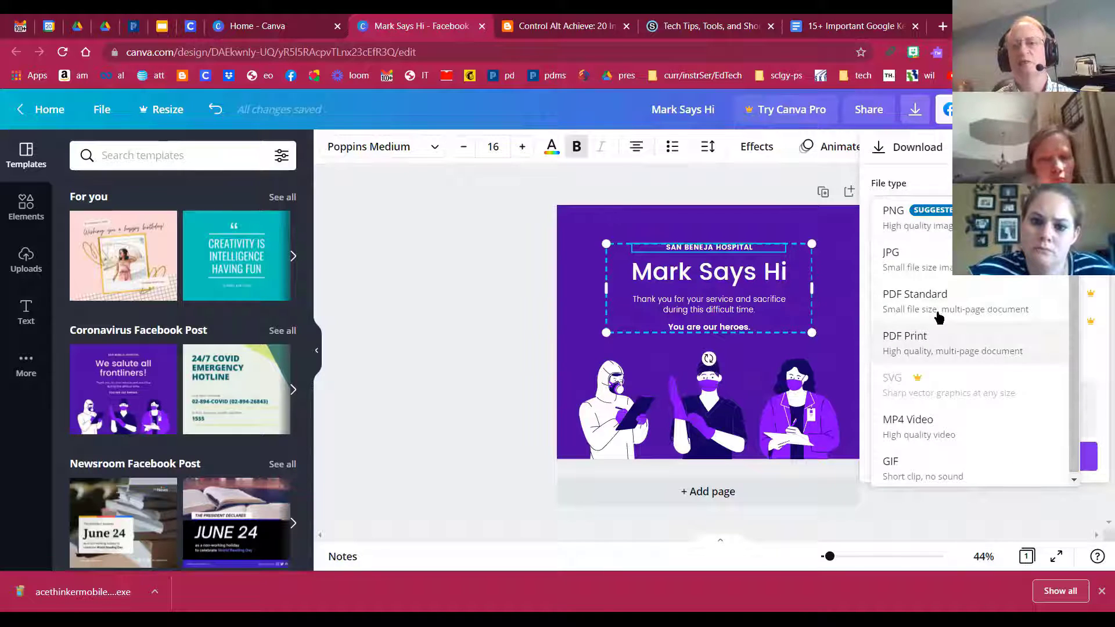
mouse_move(902, 346)
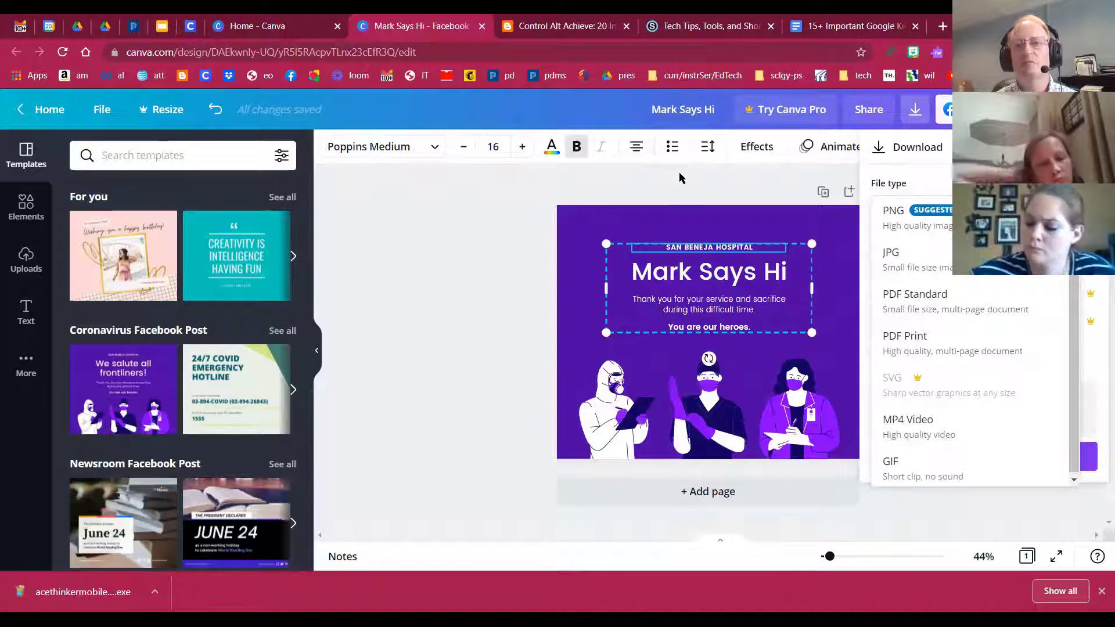
left_click(893, 218)
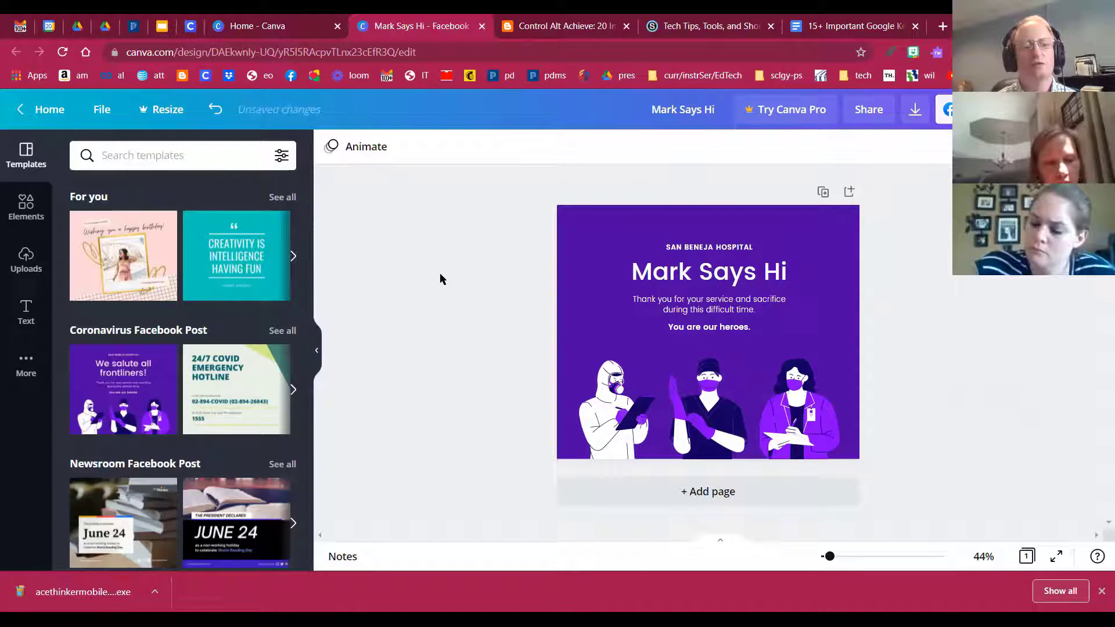
scroll("down", 3)
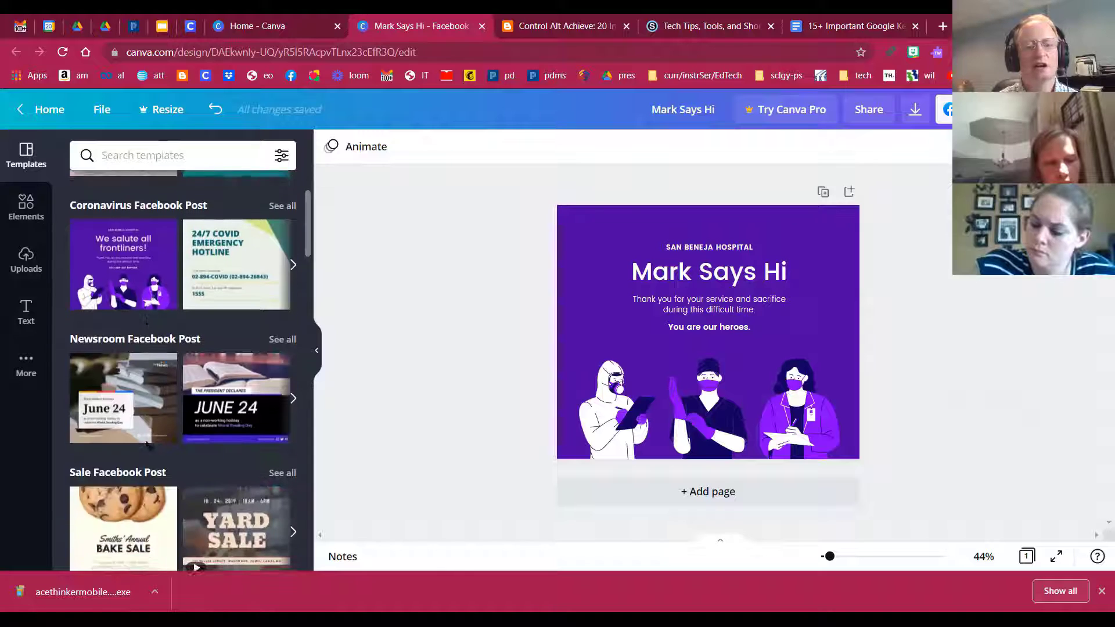
scroll("down", 3)
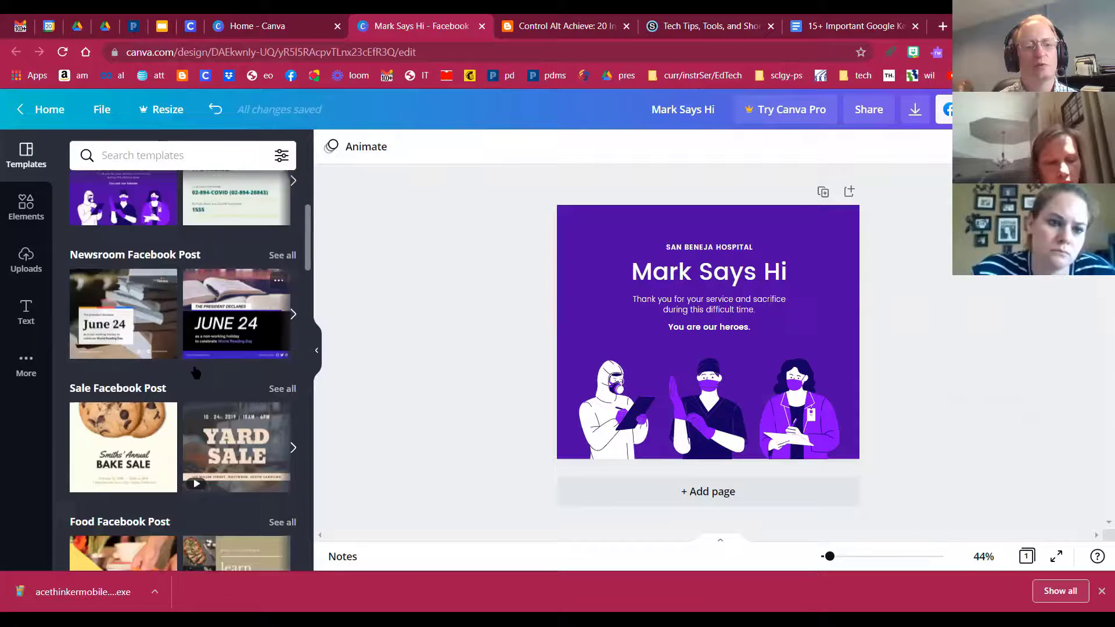
scroll("down", 3)
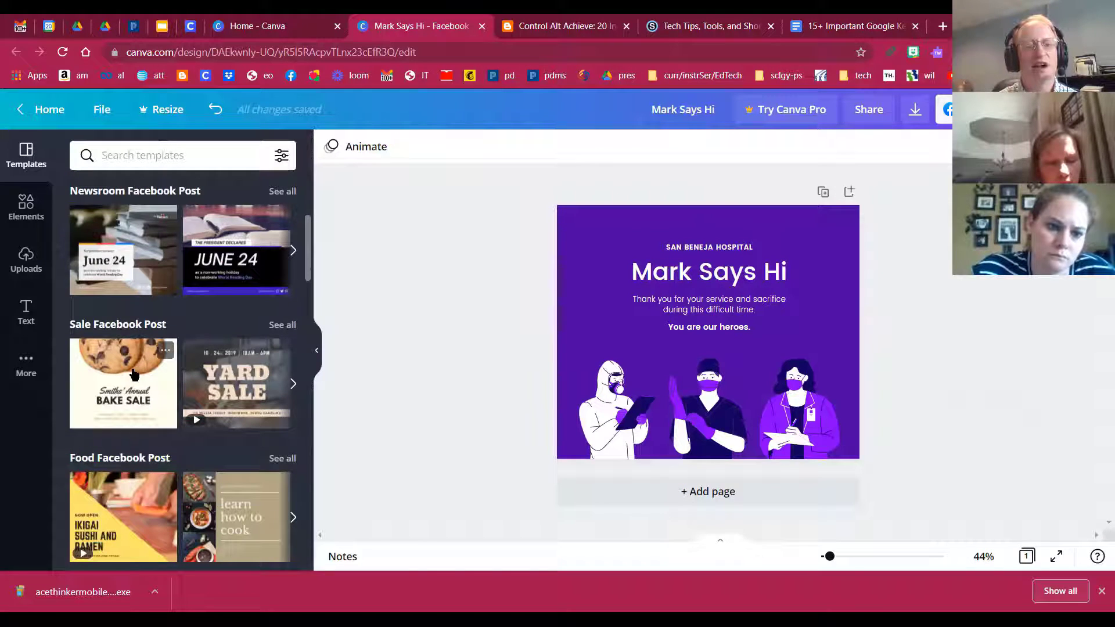
left_click(123, 382)
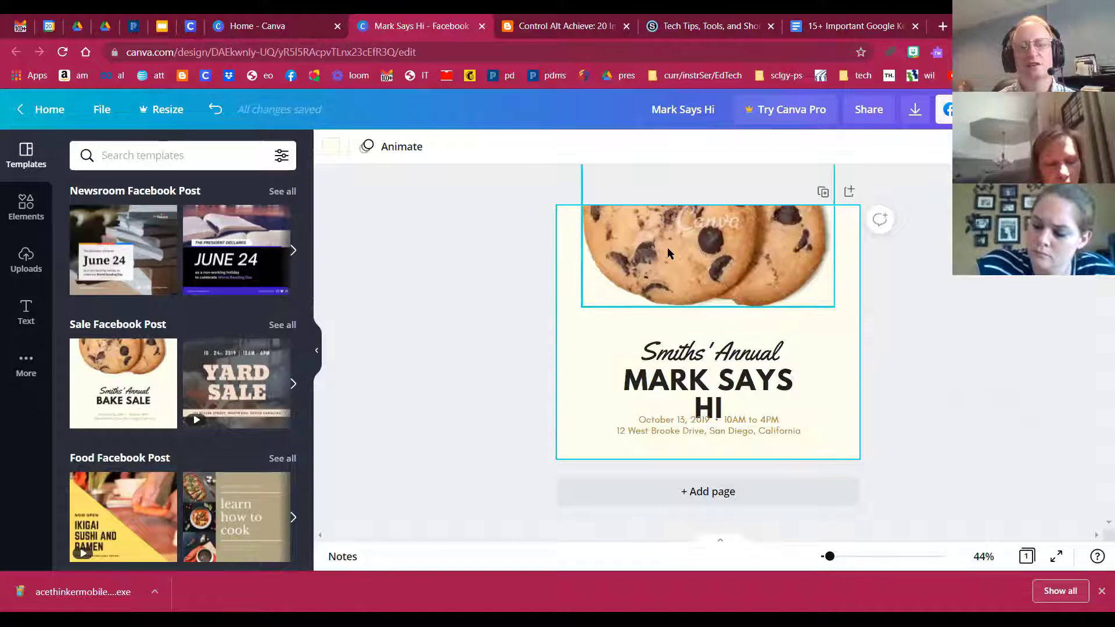
left_click(441, 320)
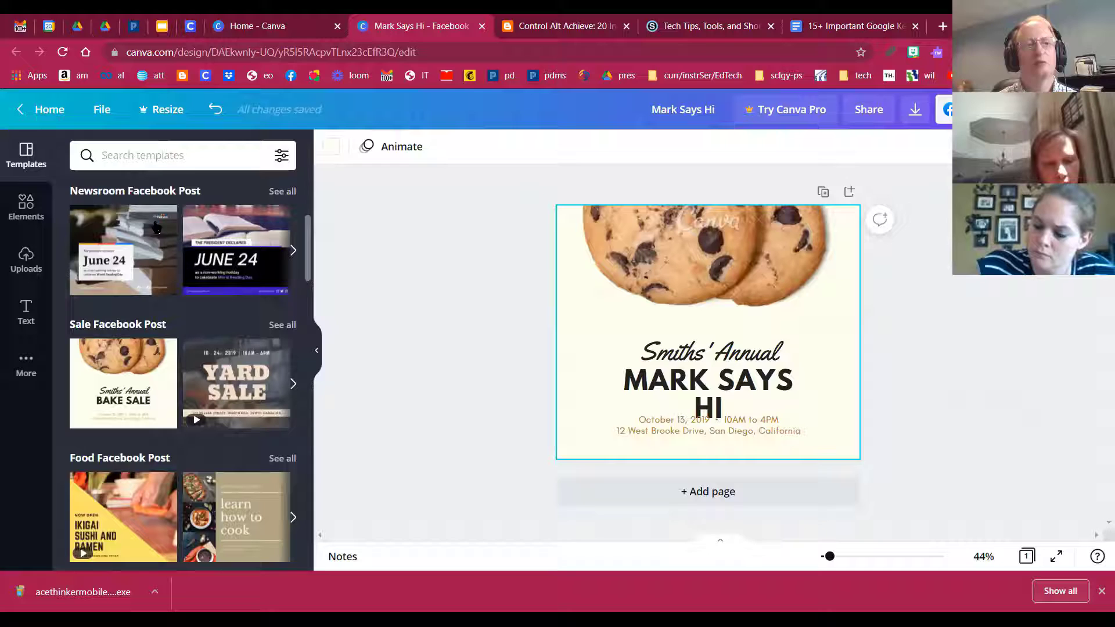
left_click(708, 381)
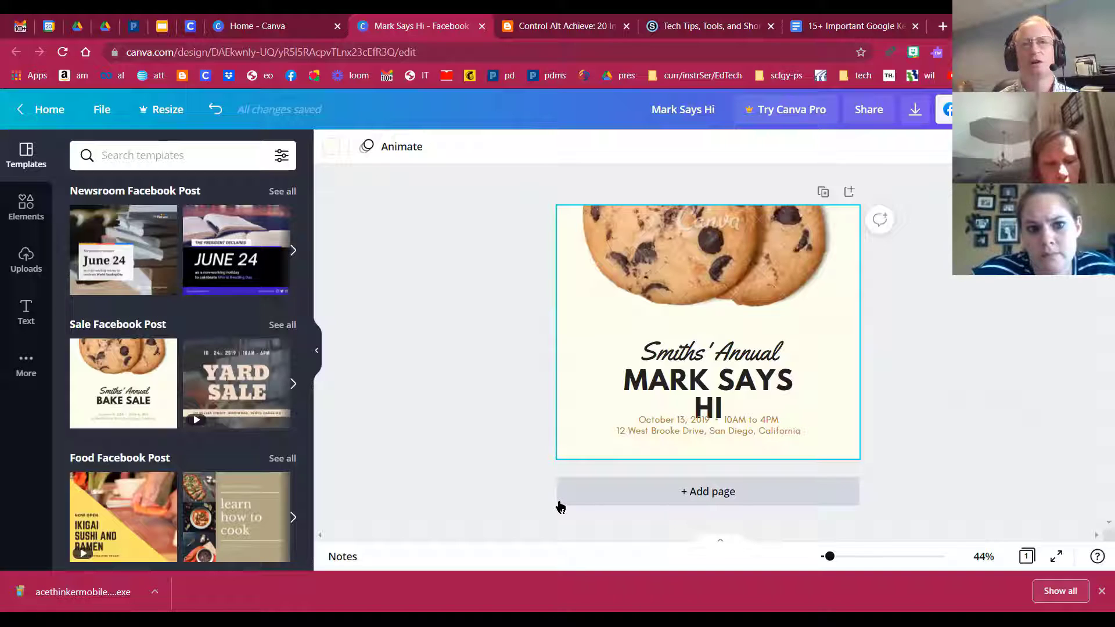
mouse_move(652, 496)
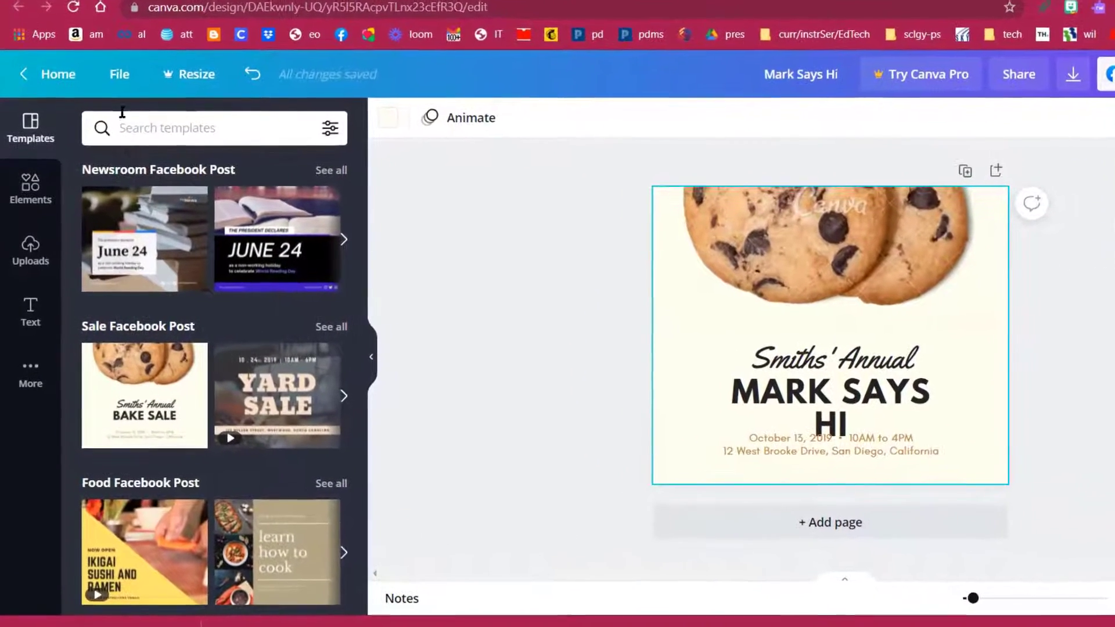
left_click(120, 74)
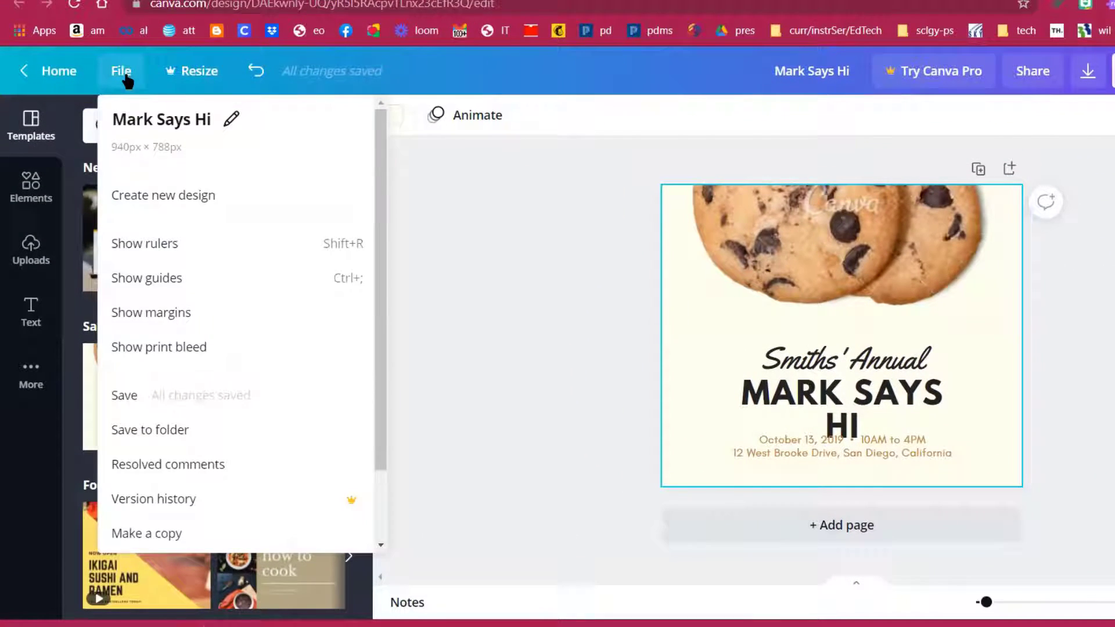
left_click(163, 195)
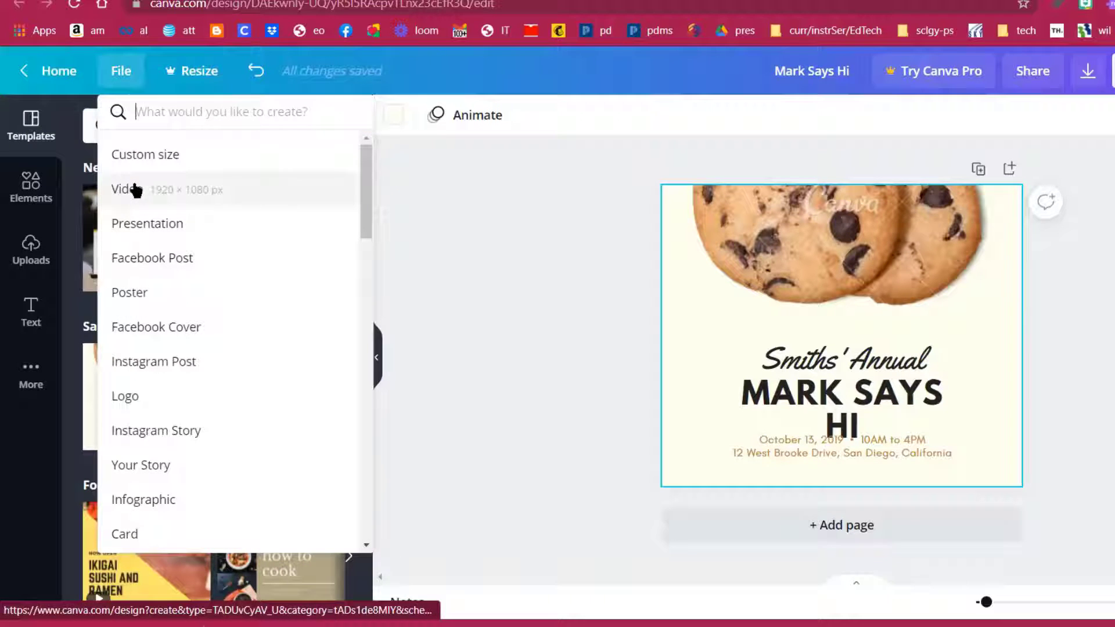
mouse_move(146, 154)
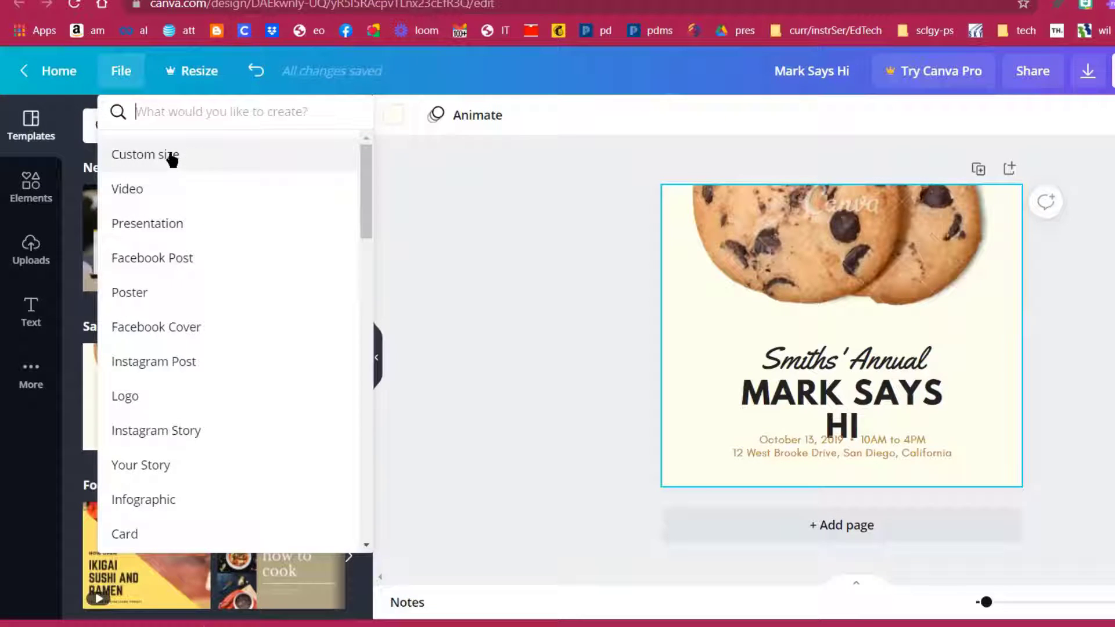
left_click(145, 155)
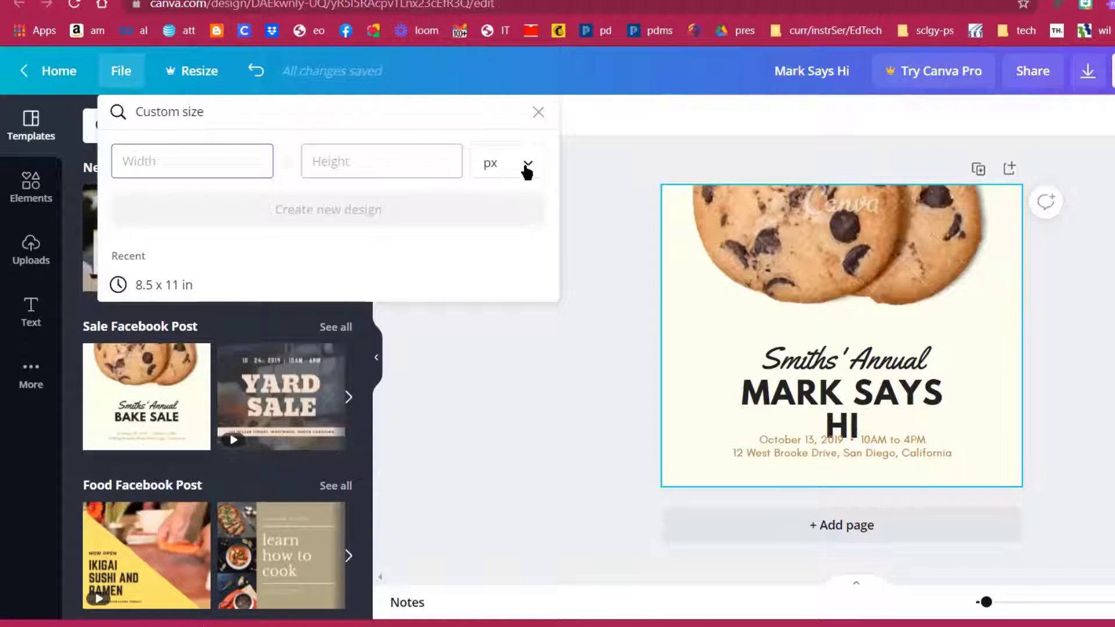
left_click(537, 112)
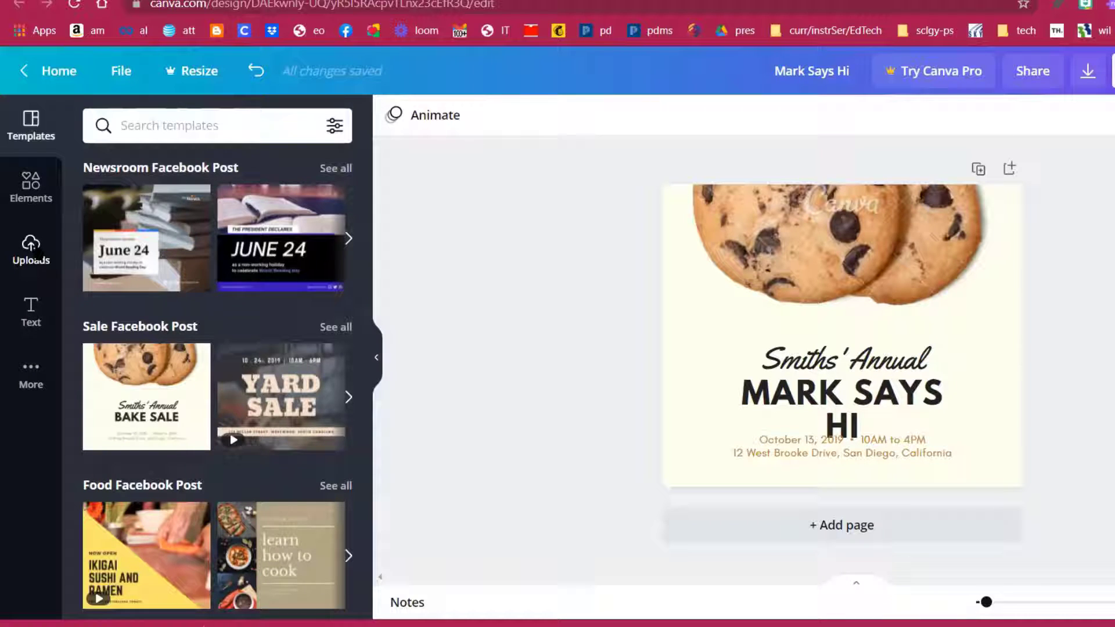
Browse the Uploads media library, then return to the Canva home page
left_click(30, 249)
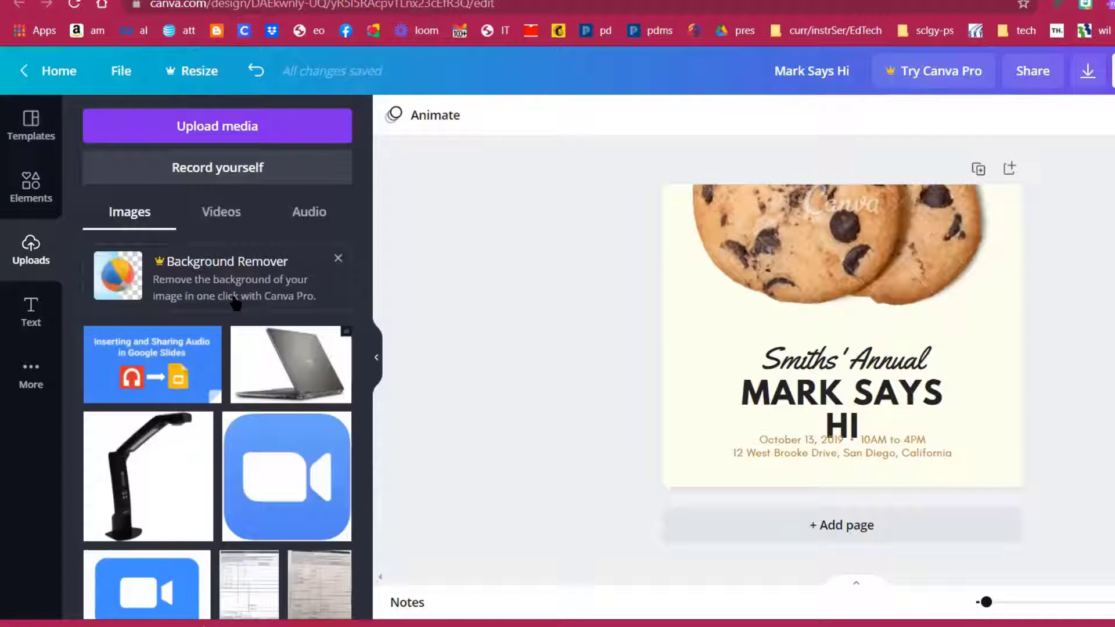
scroll("down", 3)
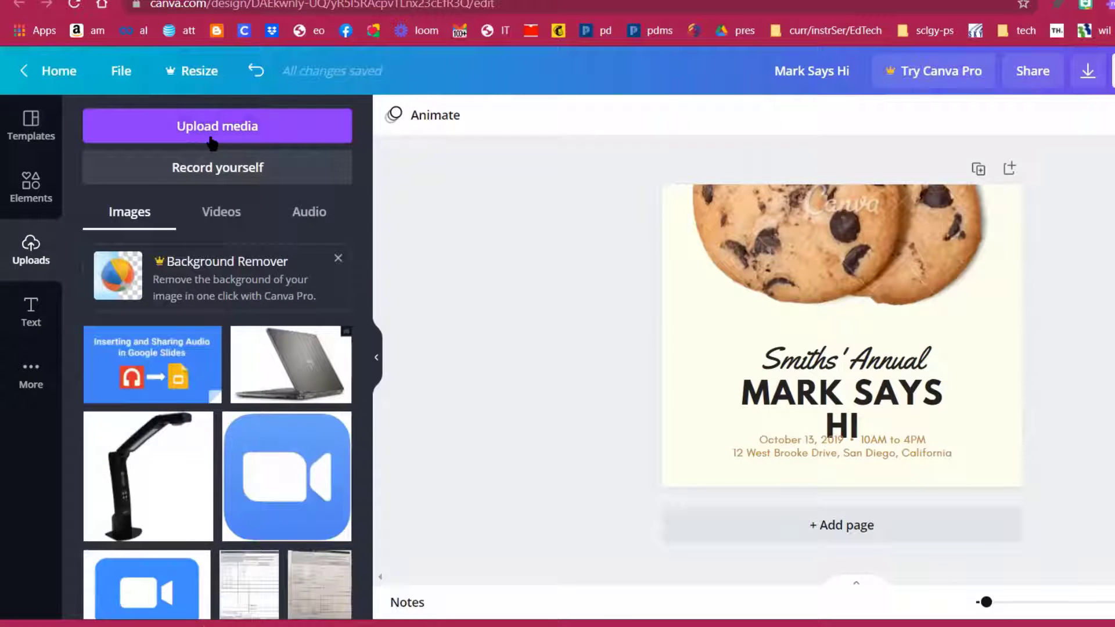
mouse_move(217, 128)
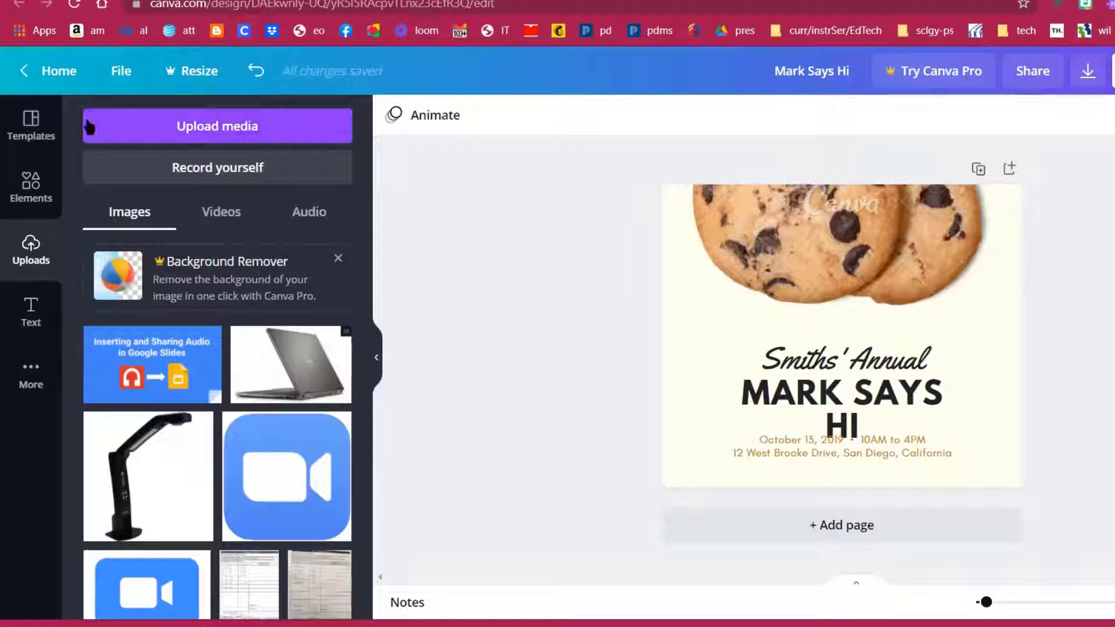
left_click(55, 70)
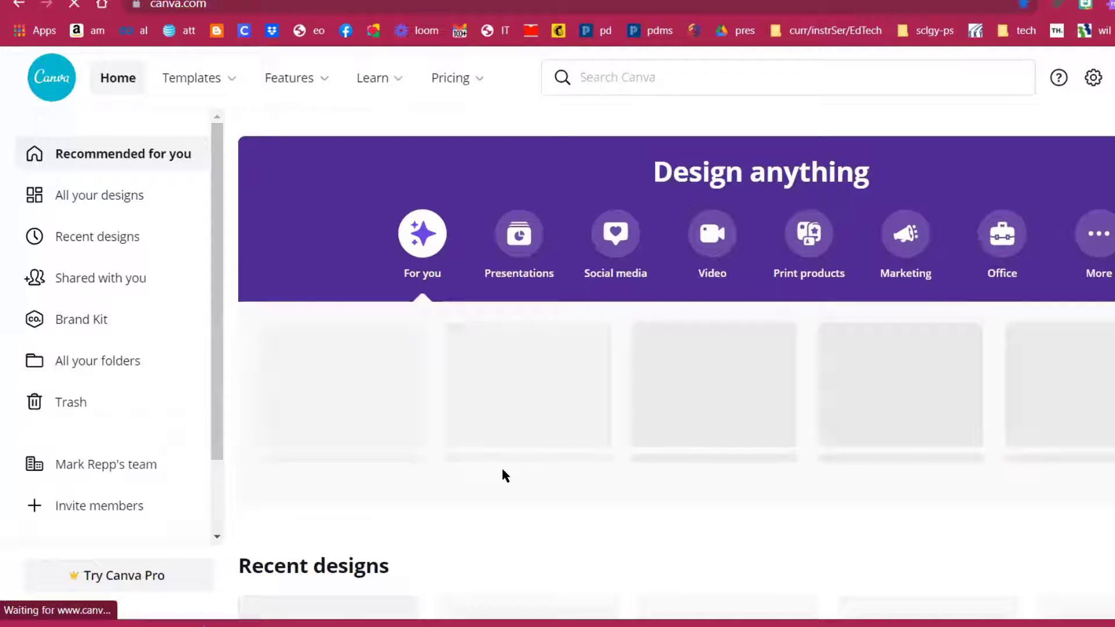
Scroll through the home page's recent designs and template rows
scroll("down", 3)
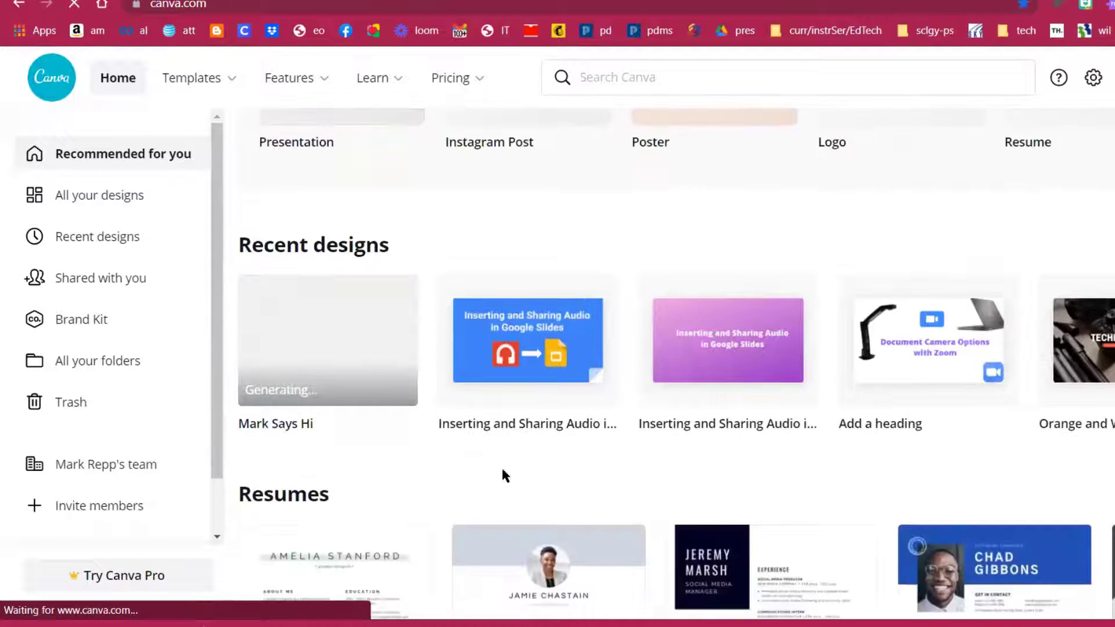
scroll("up", 3)
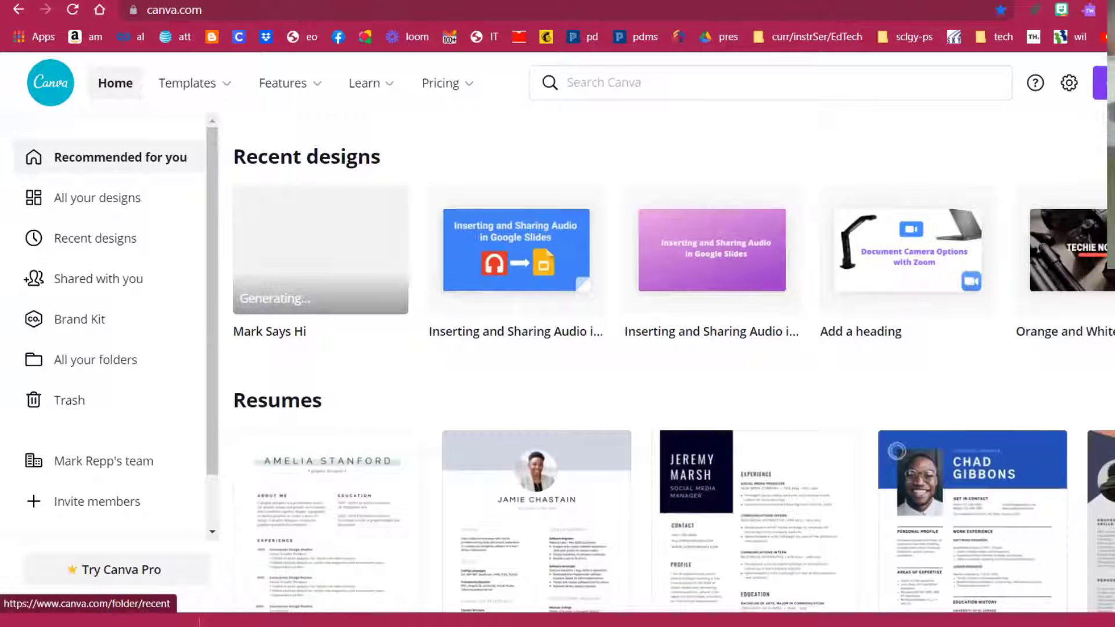
scroll("down", 3)
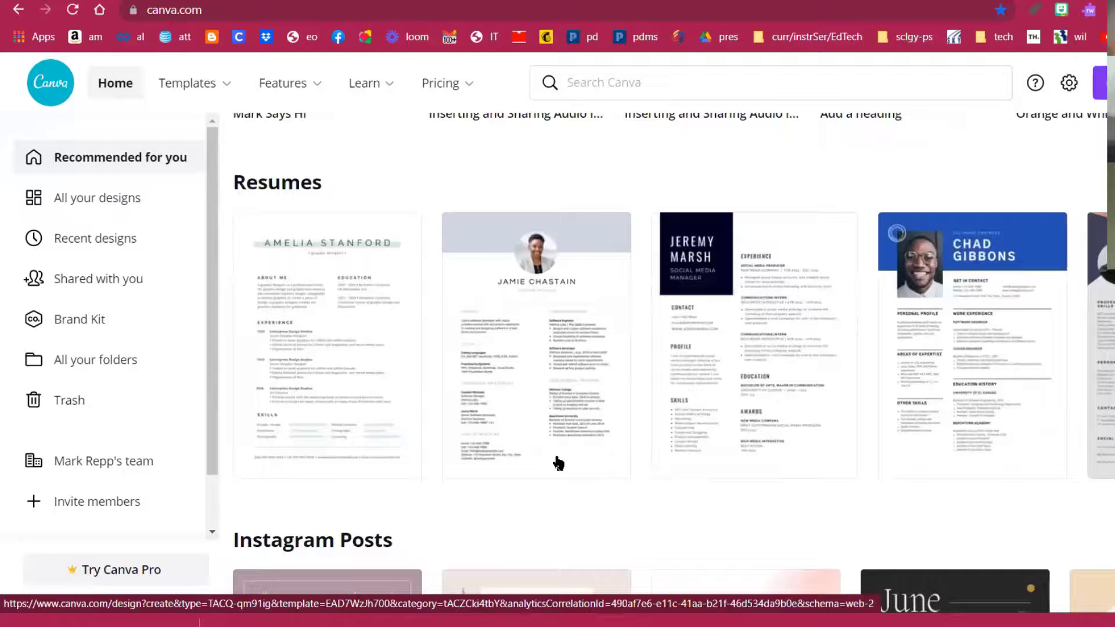
mouse_move(559, 305)
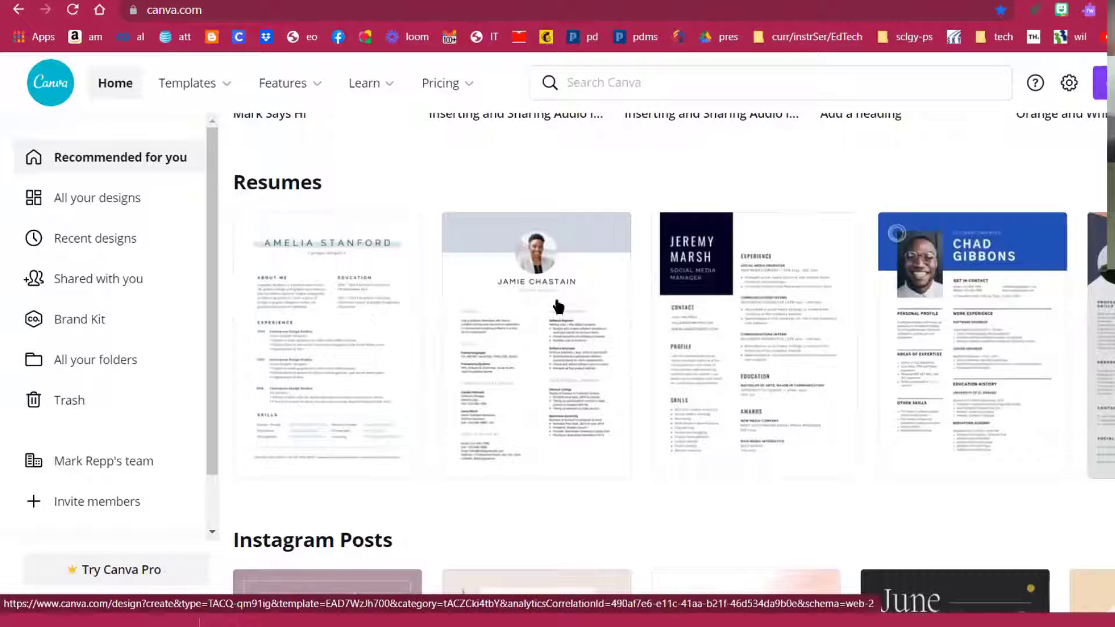
scroll("down", 3)
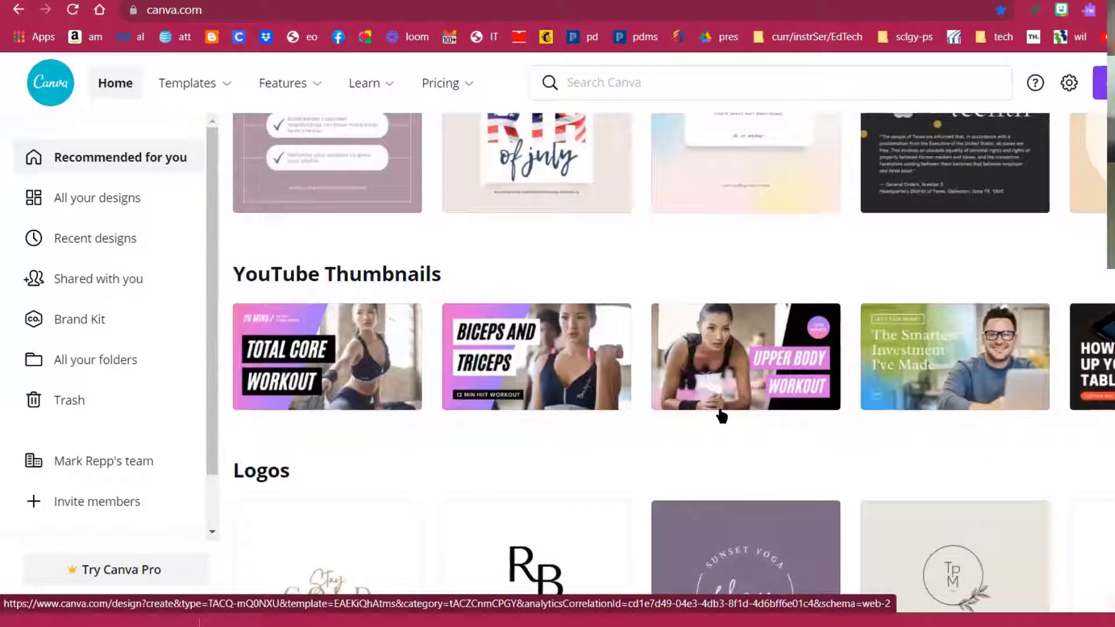
scroll("down", 3)
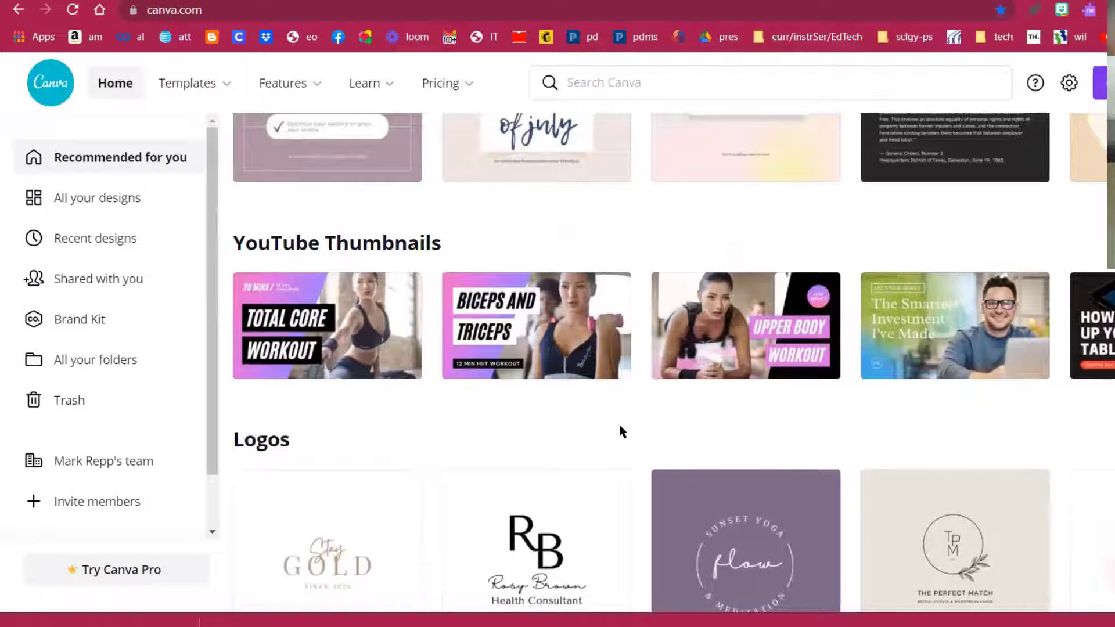
Show the Templates menu of all template categories from the top navigation
left_click(282, 83)
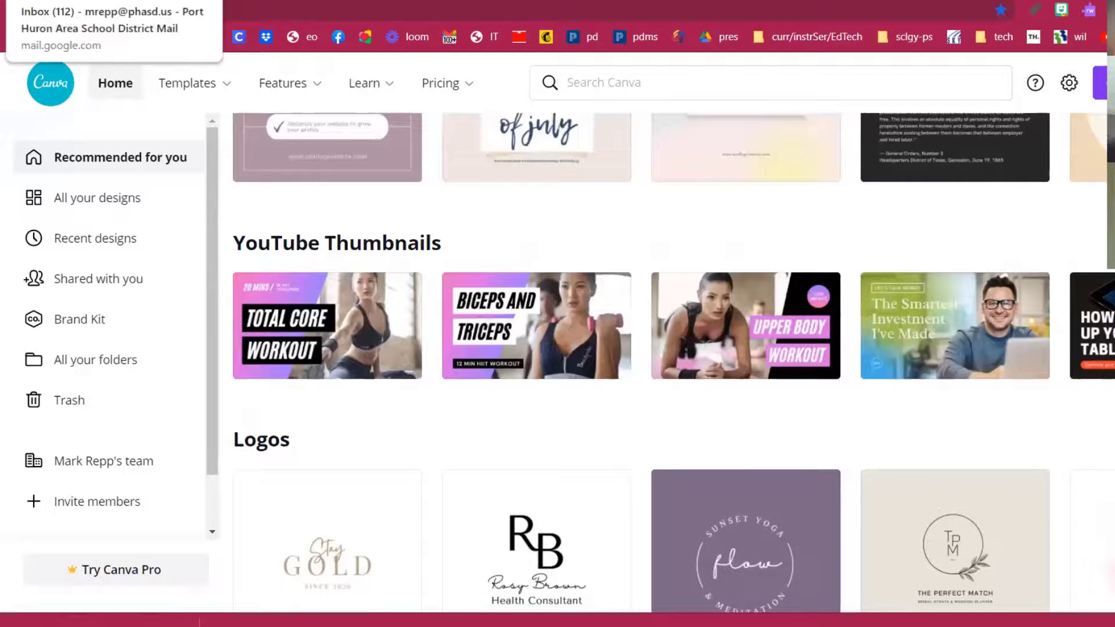
left_click(189, 82)
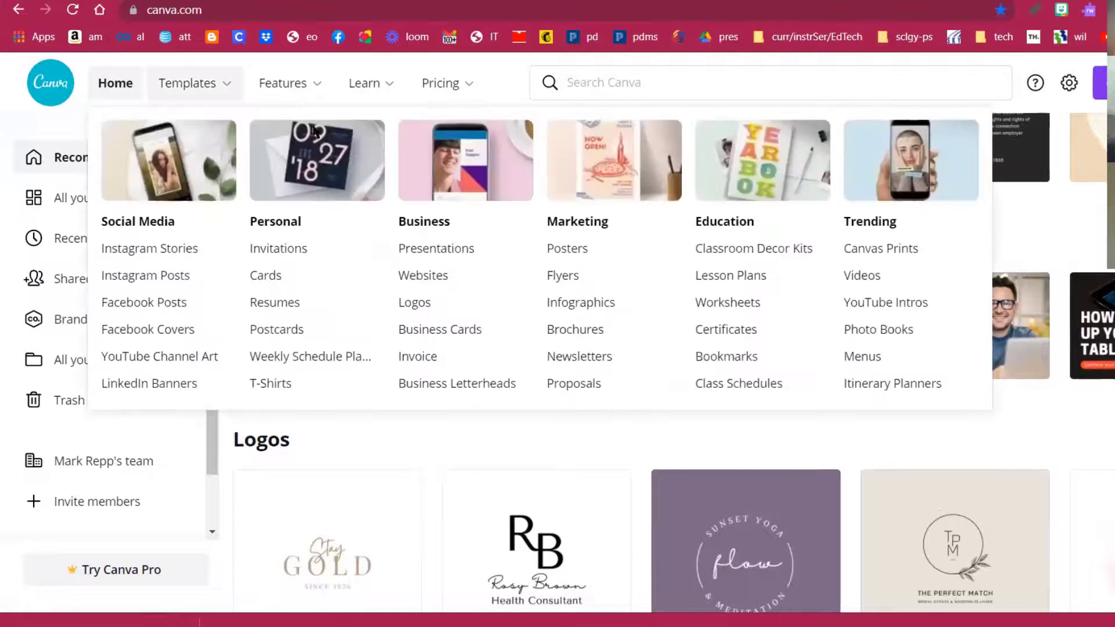